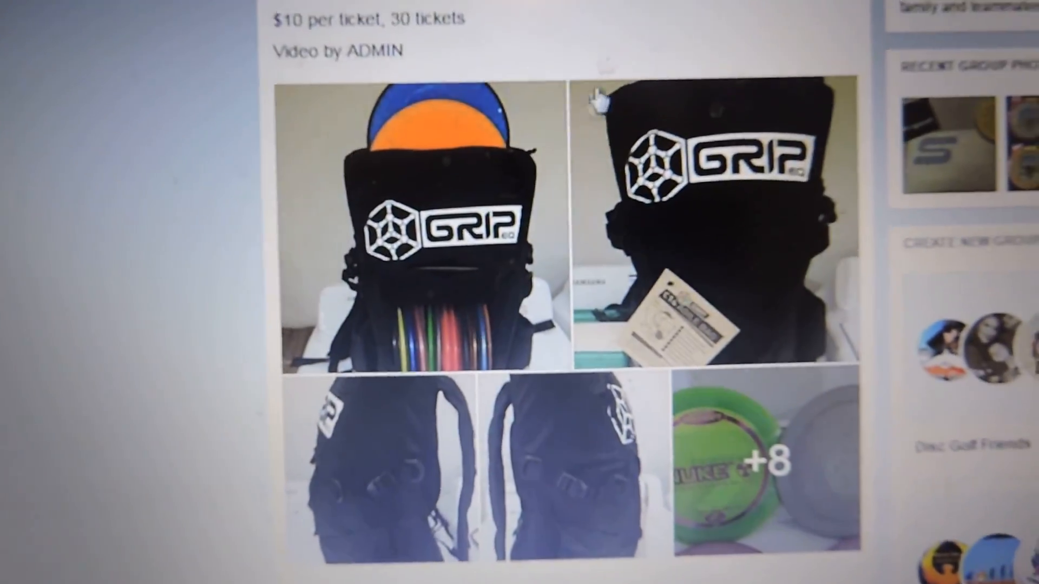
Step: Scroll through PayPal's completed ticket payments from buyers
{"action": "scroll", "scroll_direction": "down", "scroll_amount": 3}
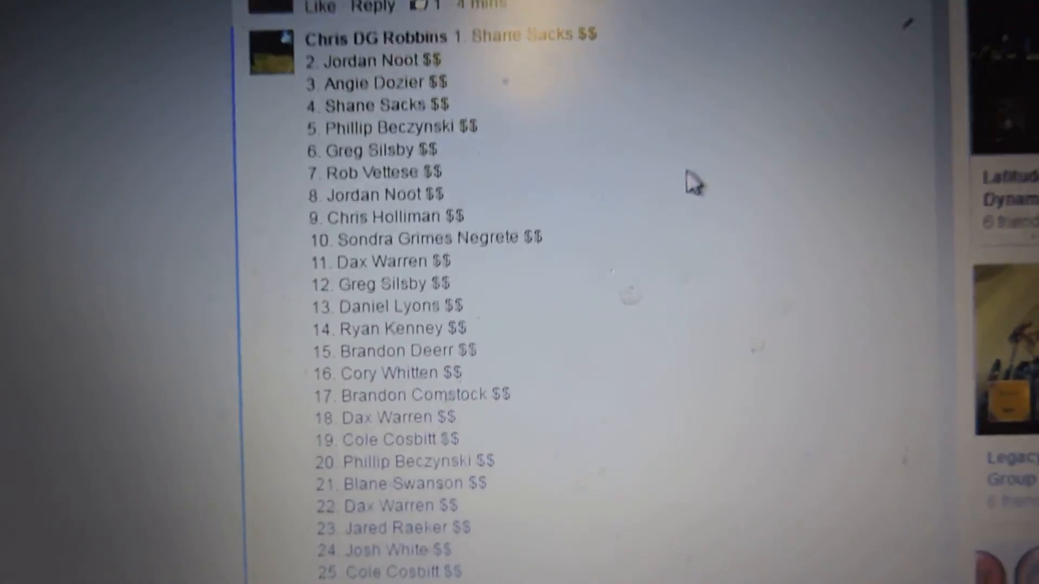
{"action": "scroll", "scroll_direction": "down", "scroll_amount": 3}
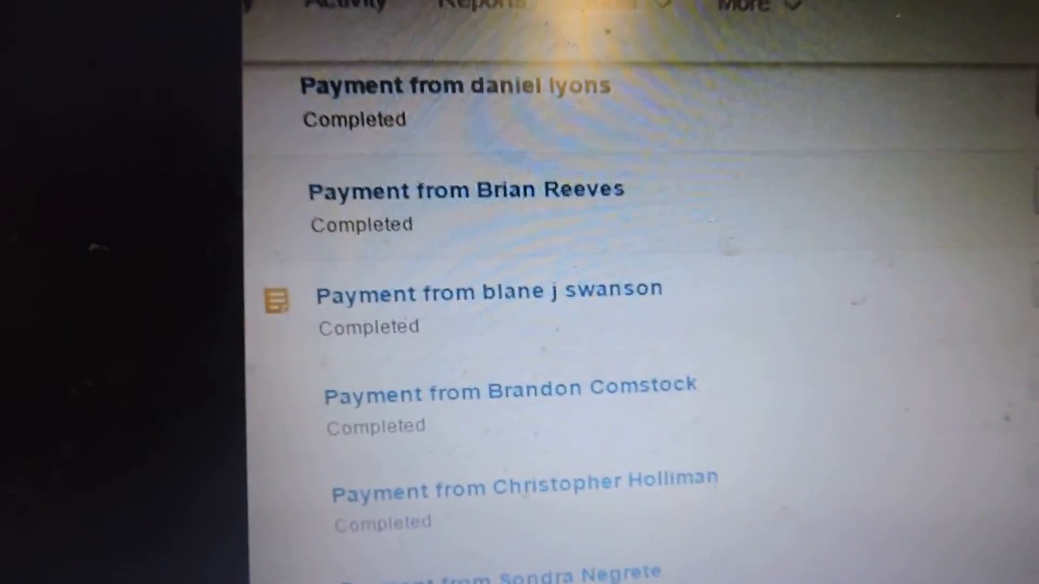
{"action": "scroll", "scroll_direction": "down", "scroll_amount": 3}
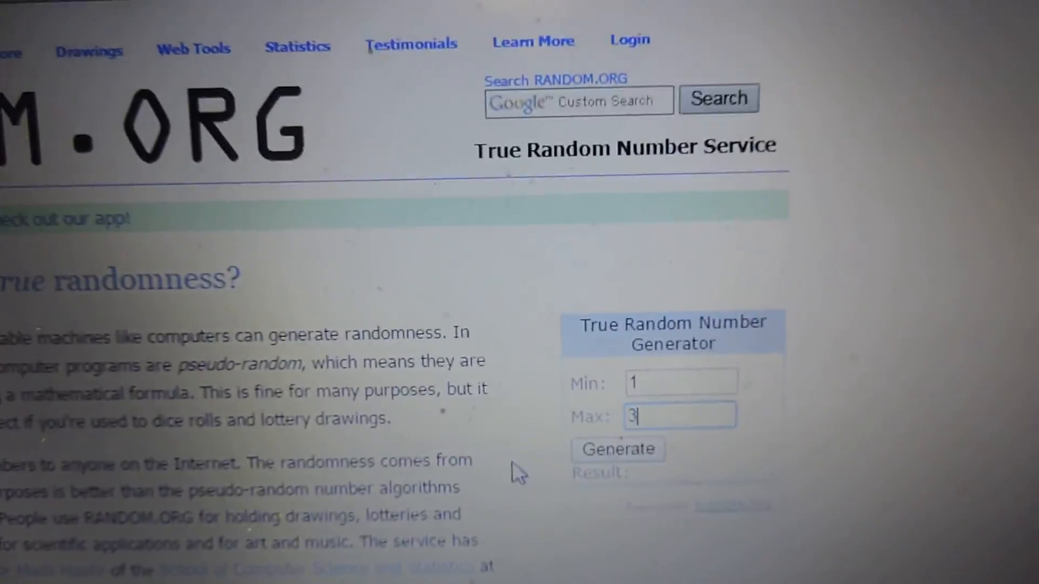
Step: Finish the Max value of 30 and generate the winning ticket number
{"action": "type", "text": "0"}
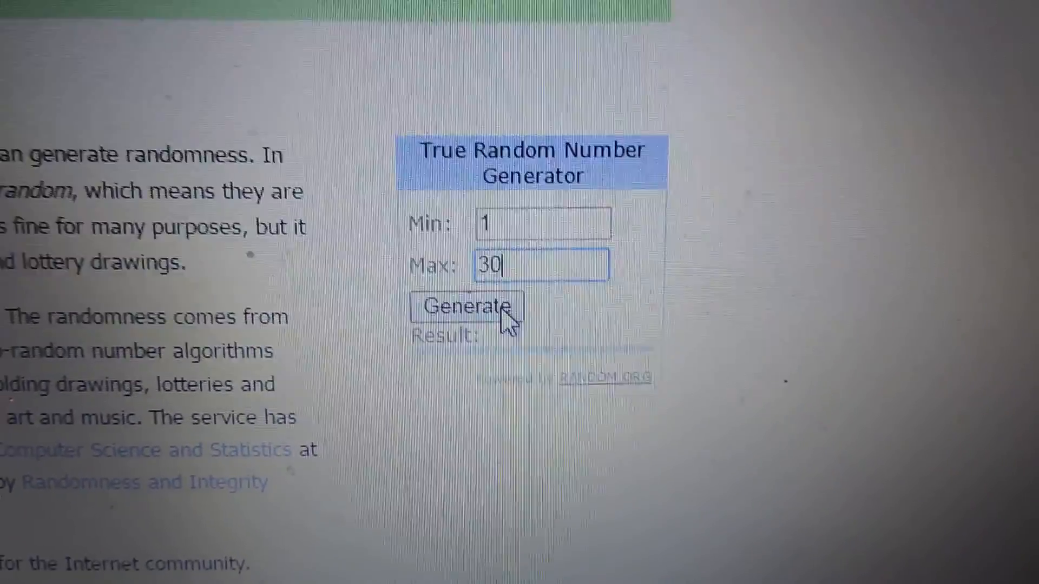
{"action": "left_click", "coordinate": [467, 307]}
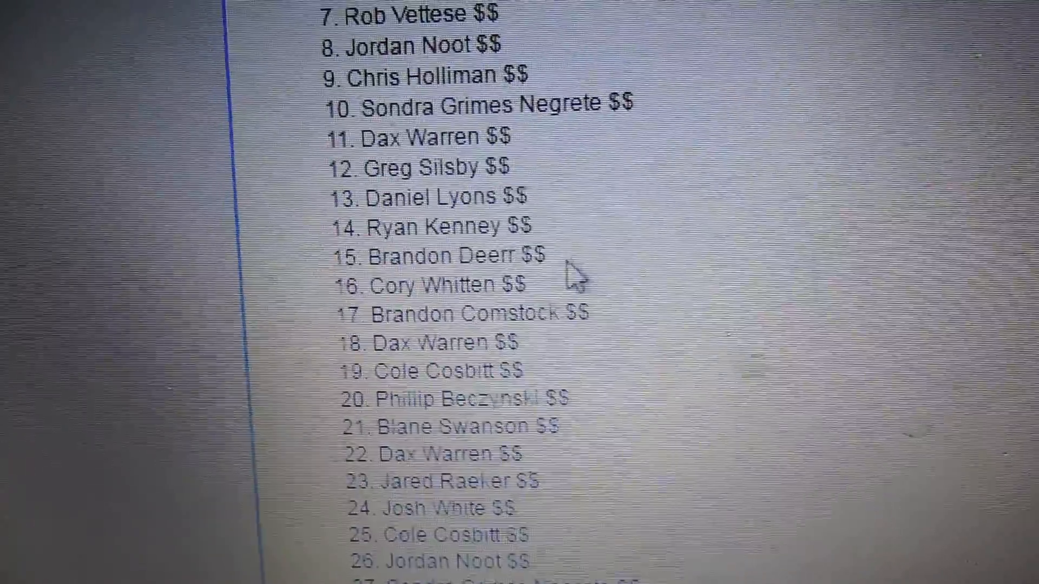
{"action": "double_click", "coordinate": [451, 234]}
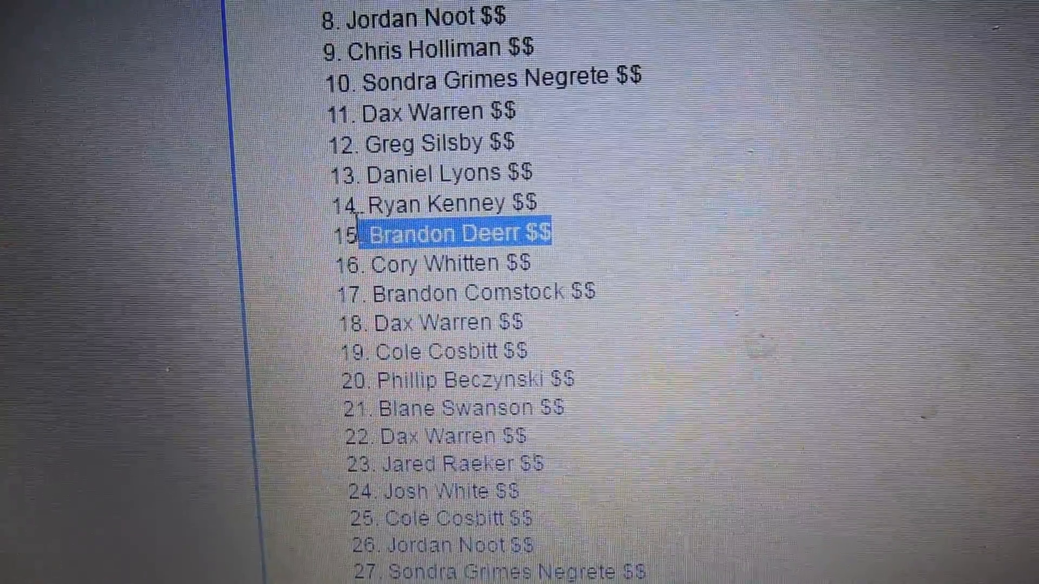
{"action": "scroll", "scroll_direction": "down", "scroll_amount": 3}
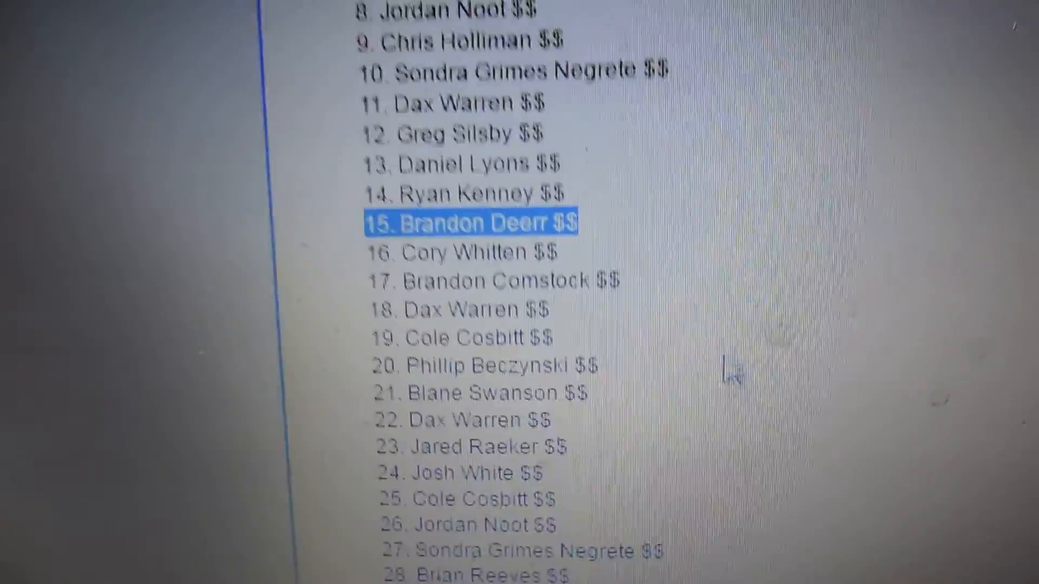
{"action": "scroll", "scroll_direction": "down", "scroll_amount": 3}
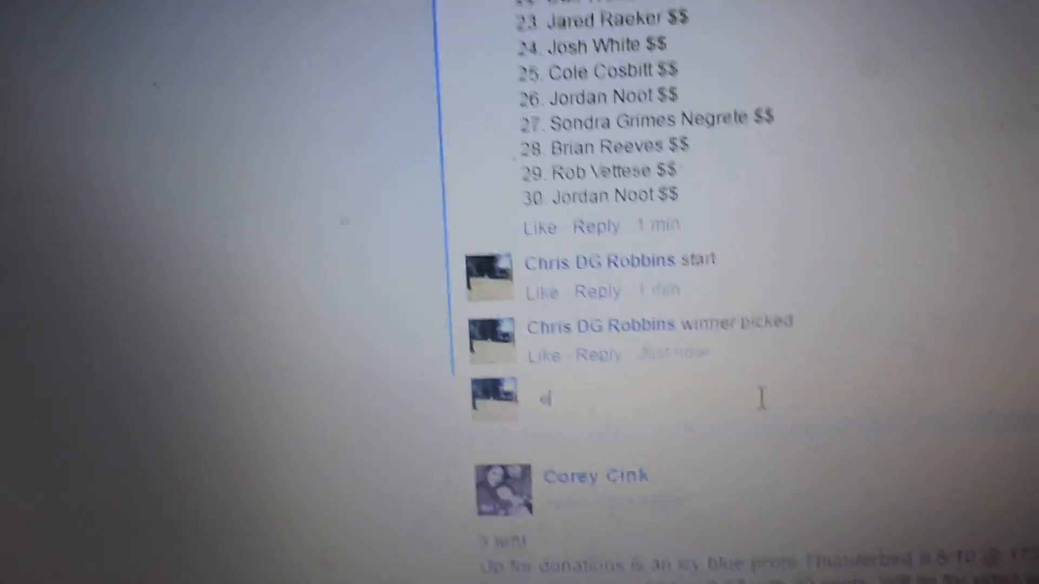